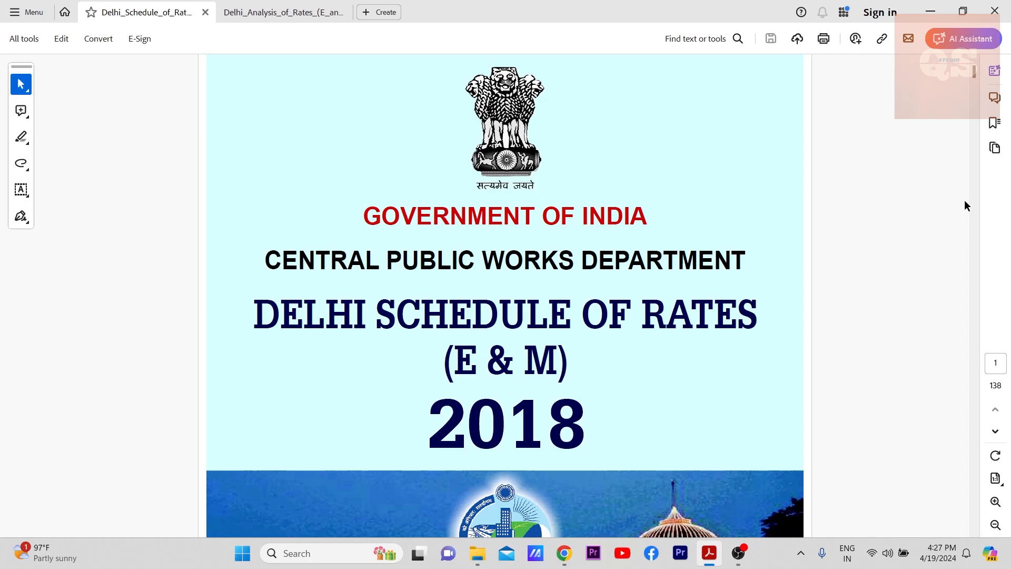
- Open DAR Vol-1 2021 alongside DSR Vol-2 2018 and compare the two documents
{"action": "left_click", "coordinate": [282, 12]}
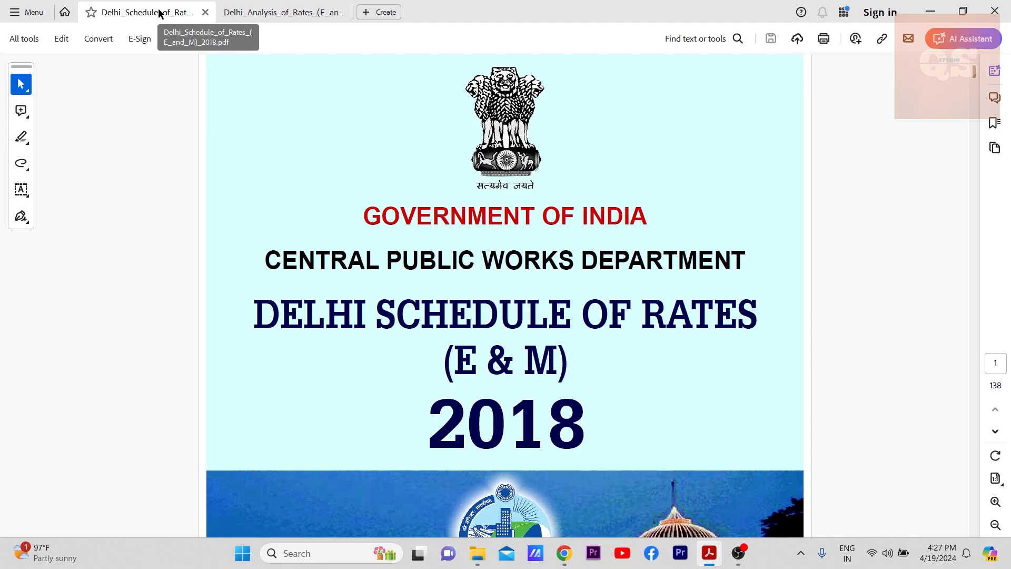
{"action": "mouse_move", "coordinate": [353, 252]}
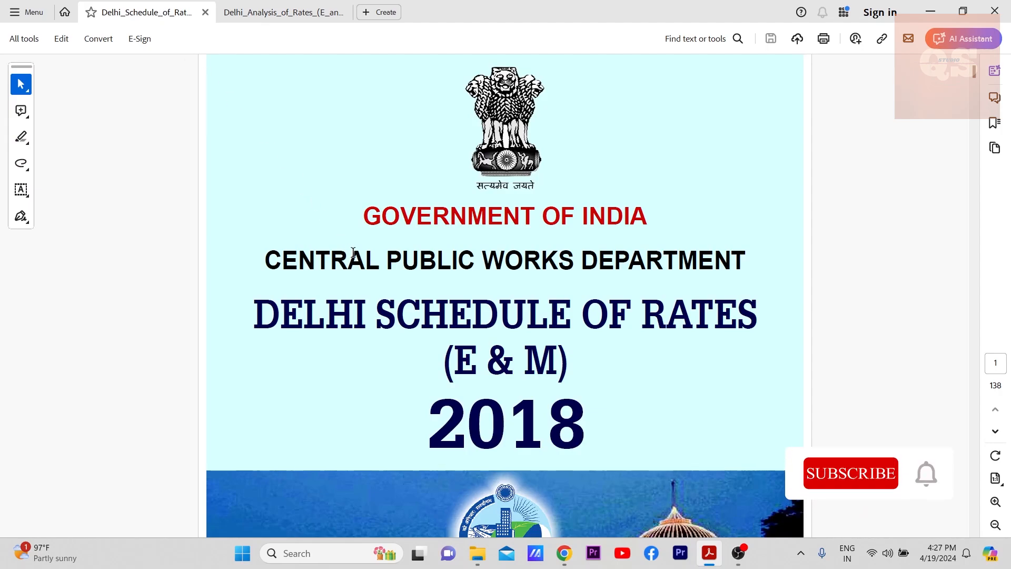
{"action": "left_click", "coordinate": [850, 473]}
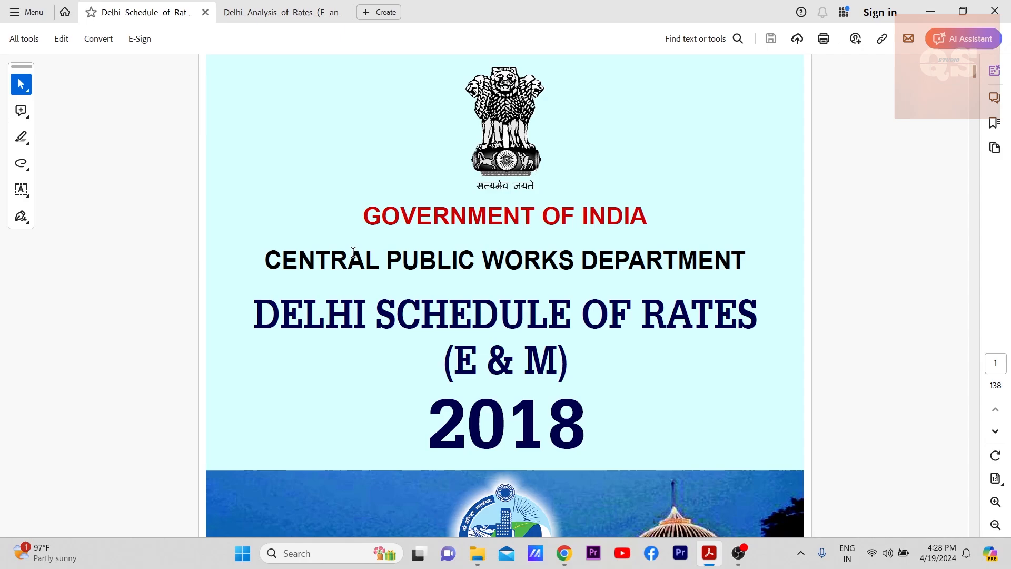
{"action": "left_click", "coordinate": [284, 12]}
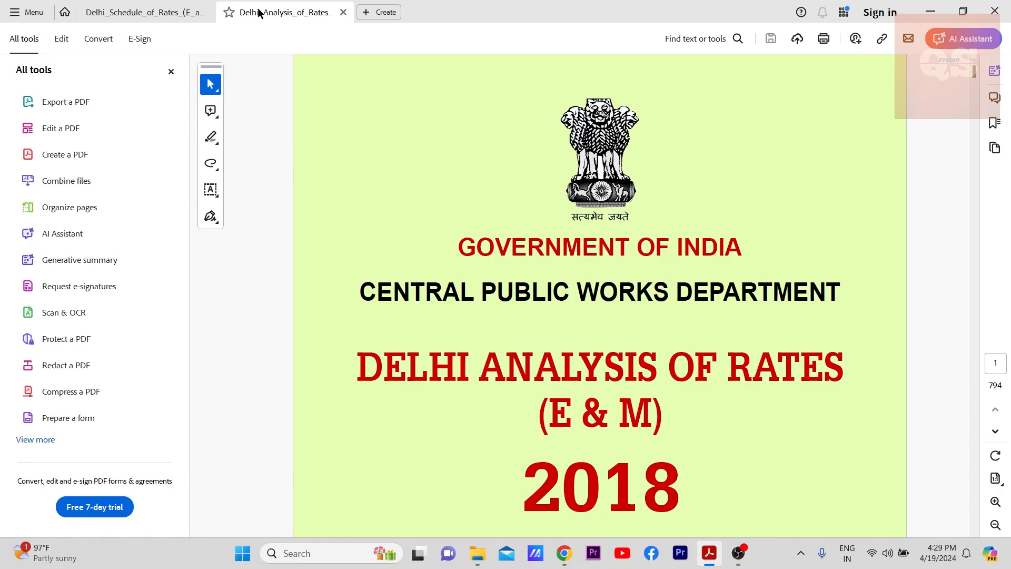
{"action": "left_click", "coordinate": [144, 11]}
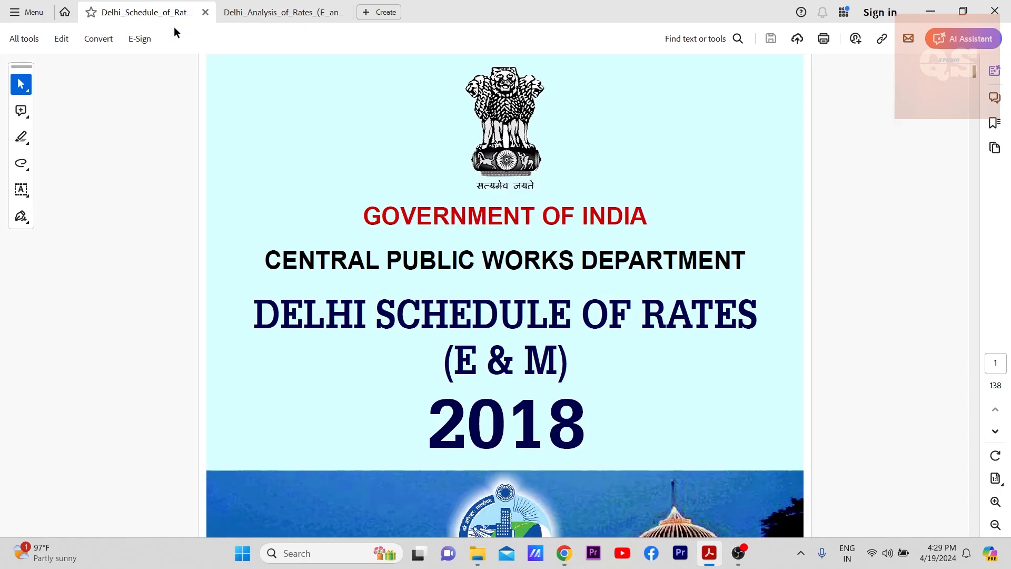
{"action": "mouse_move", "coordinate": [297, 172]}
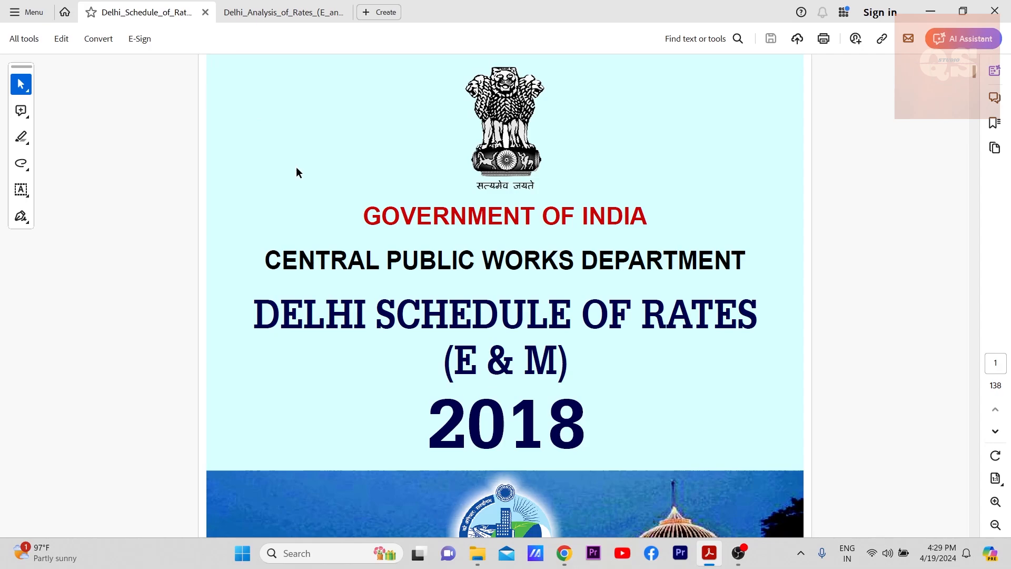
{"action": "mouse_move", "coordinate": [414, 304]}
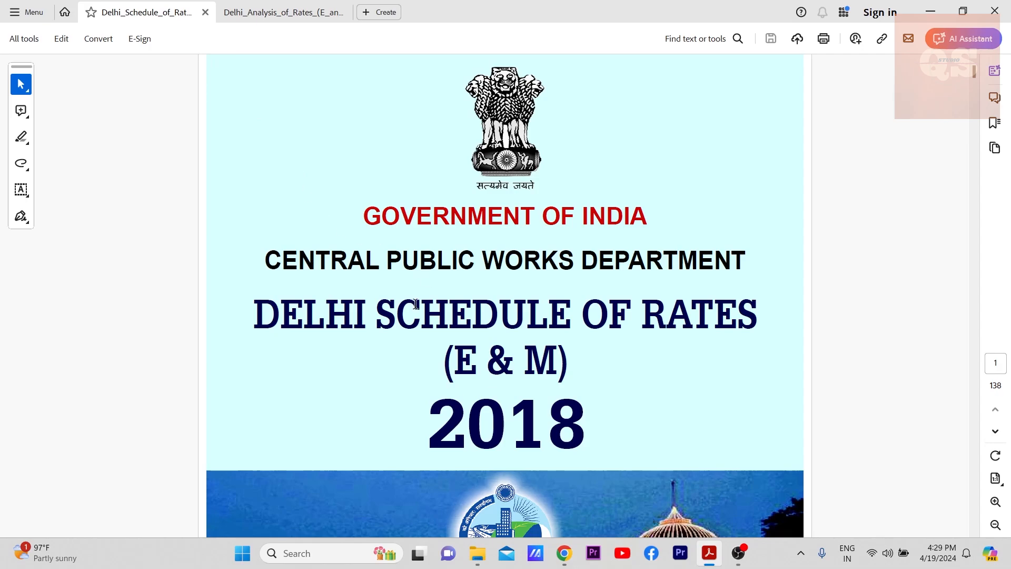
- Return to DSR Vol-2 2018 and scroll through its sub-head contents list
{"action": "left_click", "coordinate": [284, 12]}
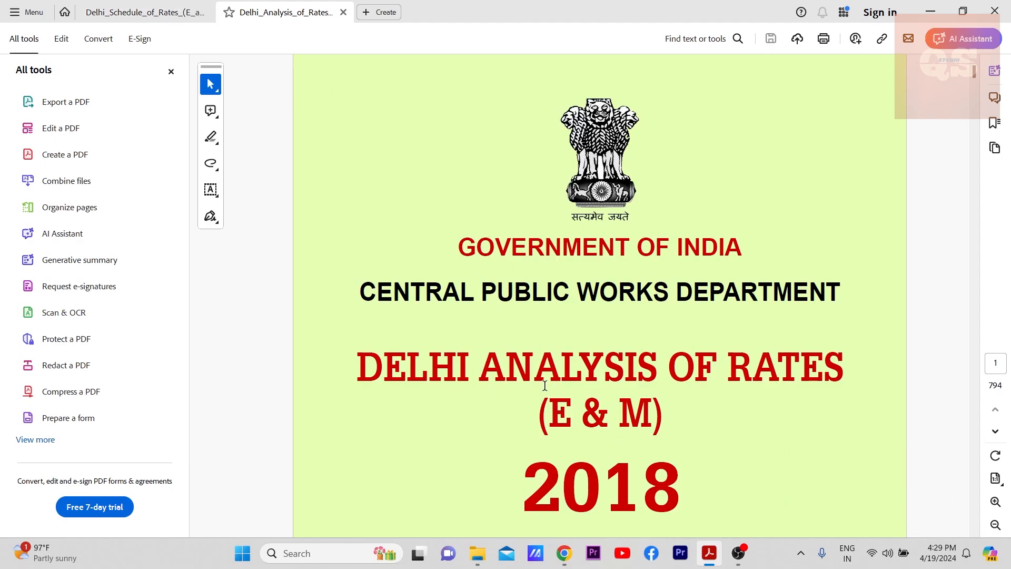
{"action": "left_click", "coordinate": [143, 12]}
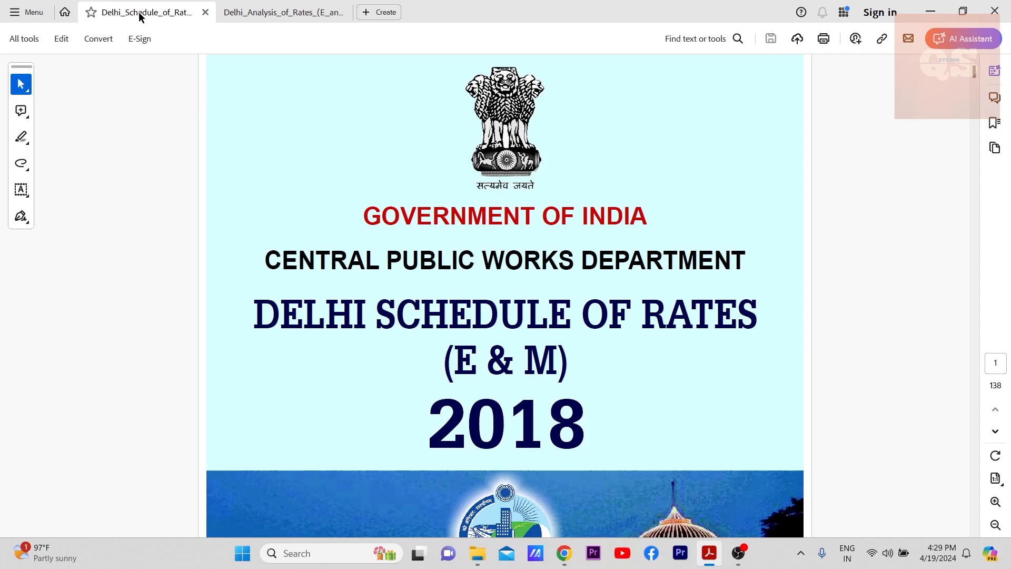
{"action": "mouse_move", "coordinate": [298, 201]}
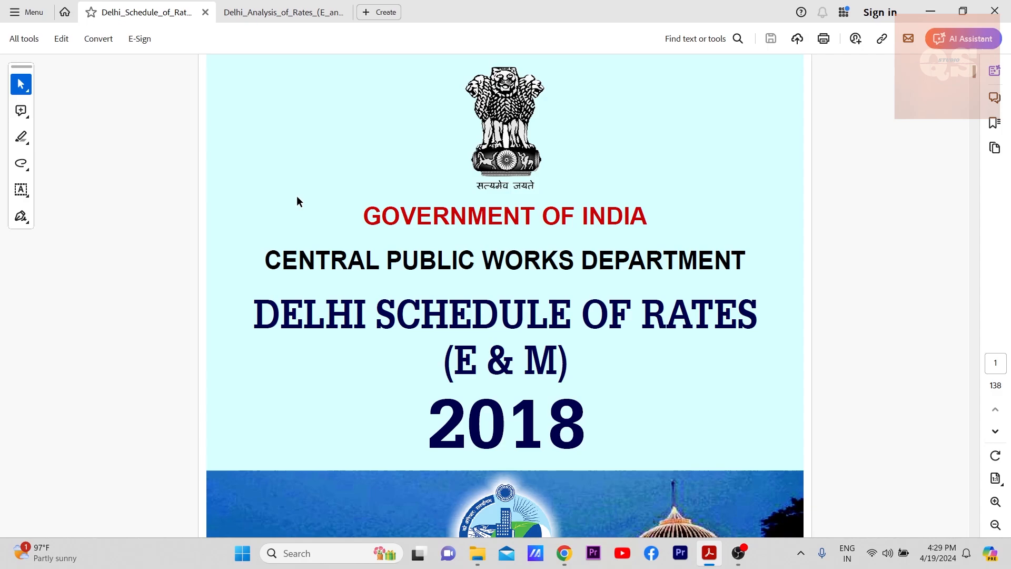
{"action": "mouse_move", "coordinate": [419, 357]}
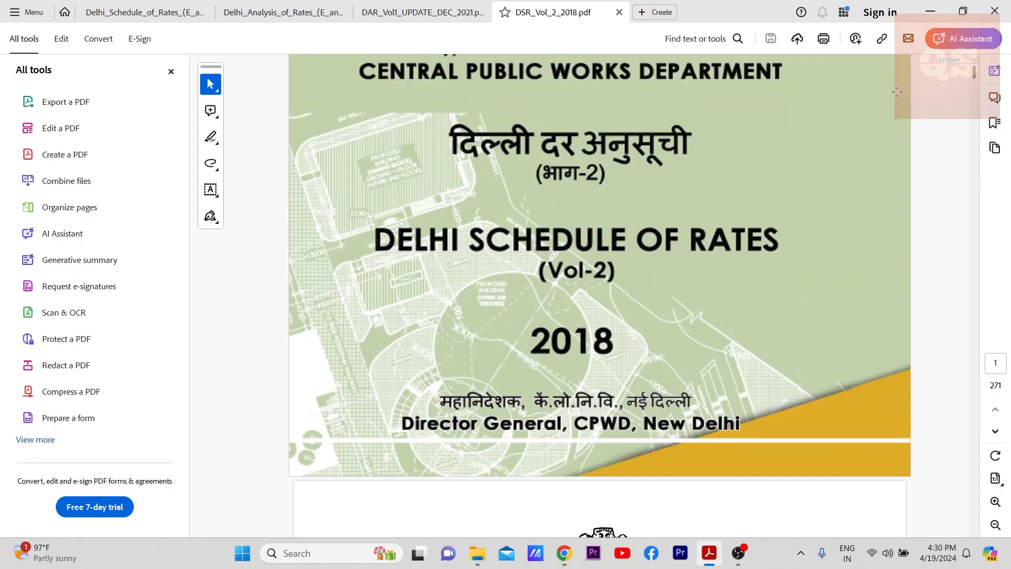
{"action": "scroll", "scroll_direction": "down", "scroll_amount": 3}
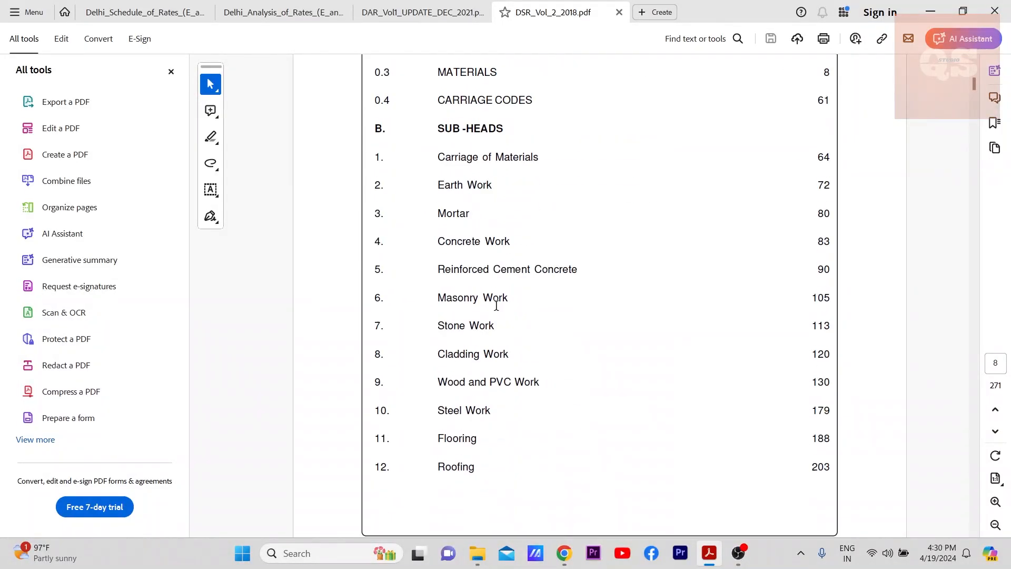
{"action": "mouse_move", "coordinate": [554, 272]}
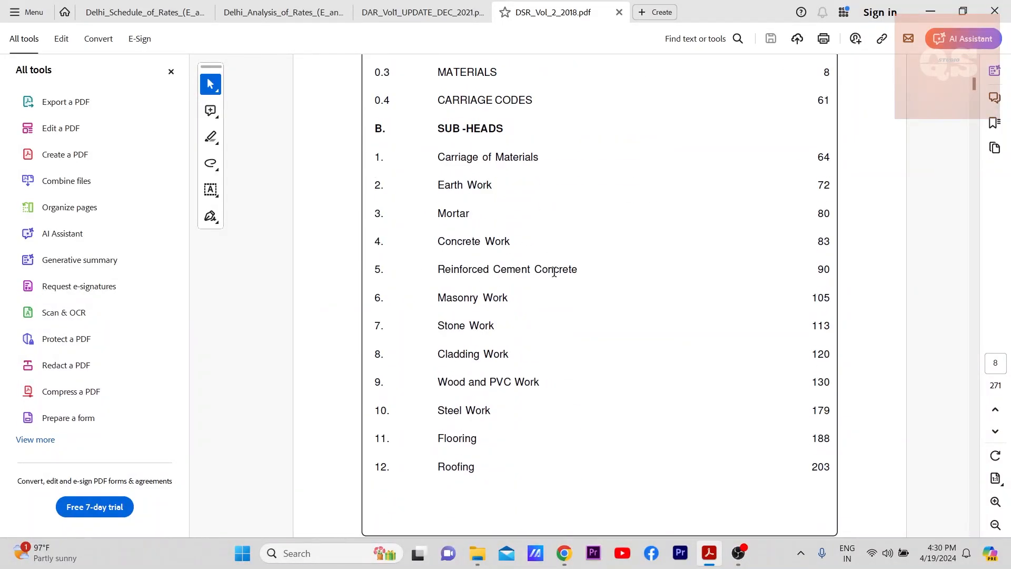
{"action": "scroll", "scroll_direction": "down", "scroll_amount": 3}
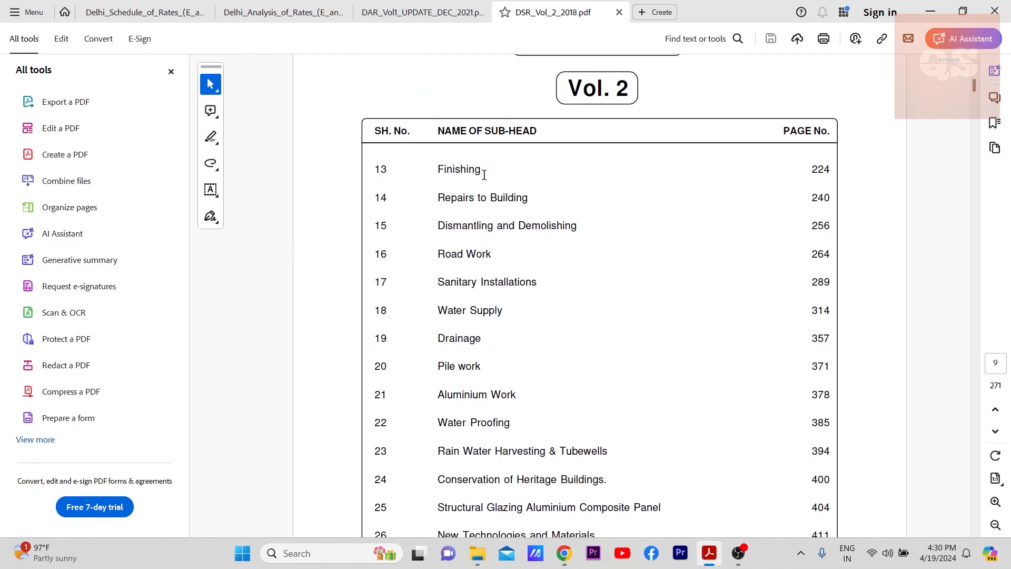
{"action": "mouse_move", "coordinate": [532, 96]}
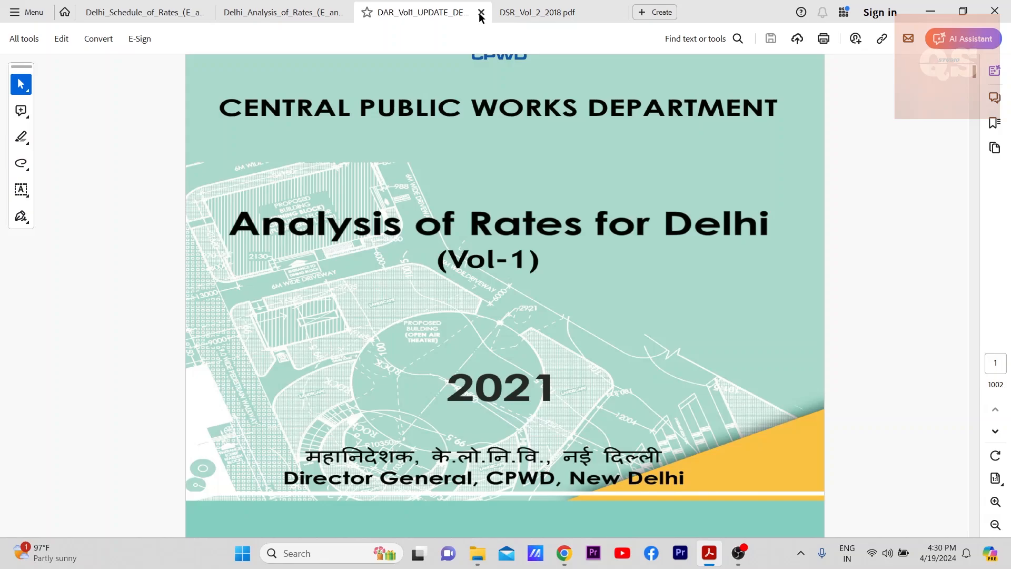
- Close the 2021 Analysis of Rates, keeping only the two E & M 2018 documents
{"action": "left_click", "coordinate": [480, 12]}
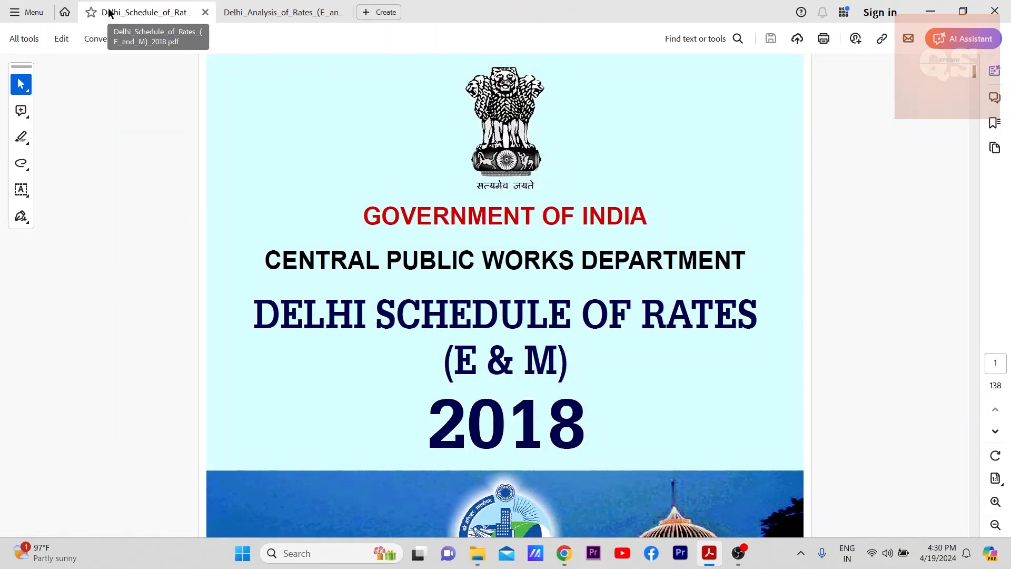
{"action": "left_click", "coordinate": [284, 11]}
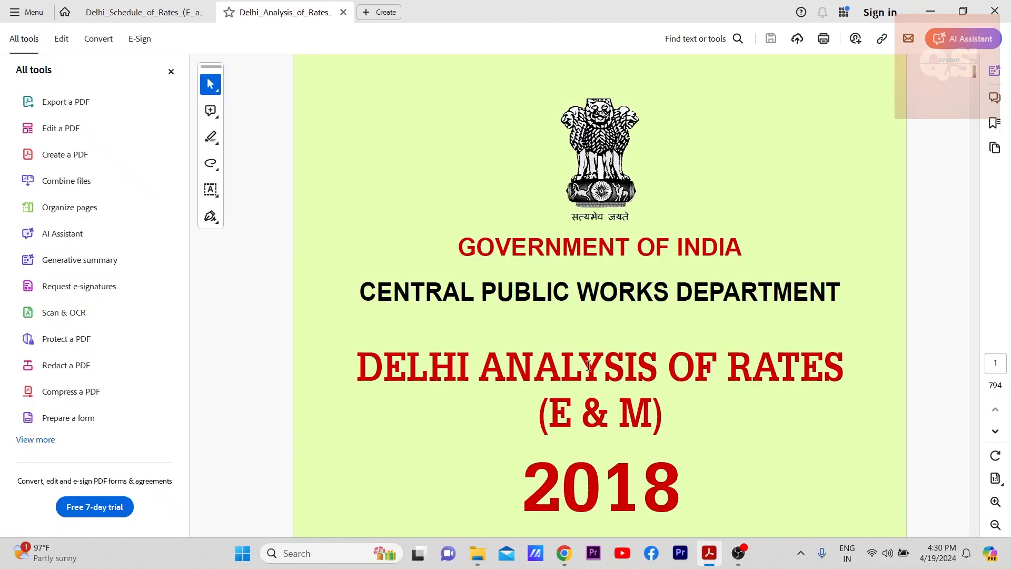
{"action": "left_click", "coordinate": [143, 12]}
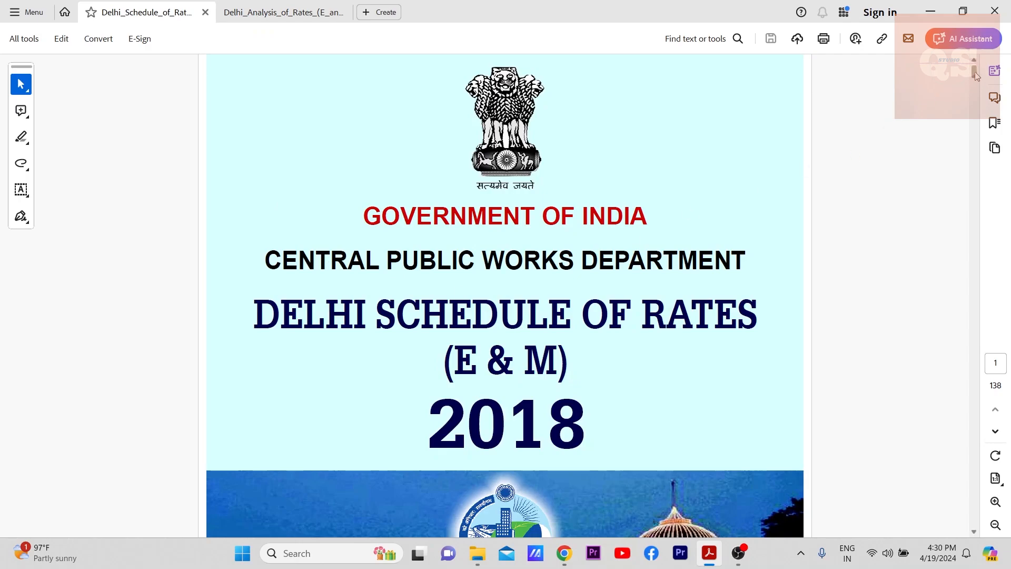
- Scroll the Schedule of Rates past Contents to the Chapter-1 Wiring item rates
{"action": "scroll", "scroll_direction": "down", "scroll_amount": 3}
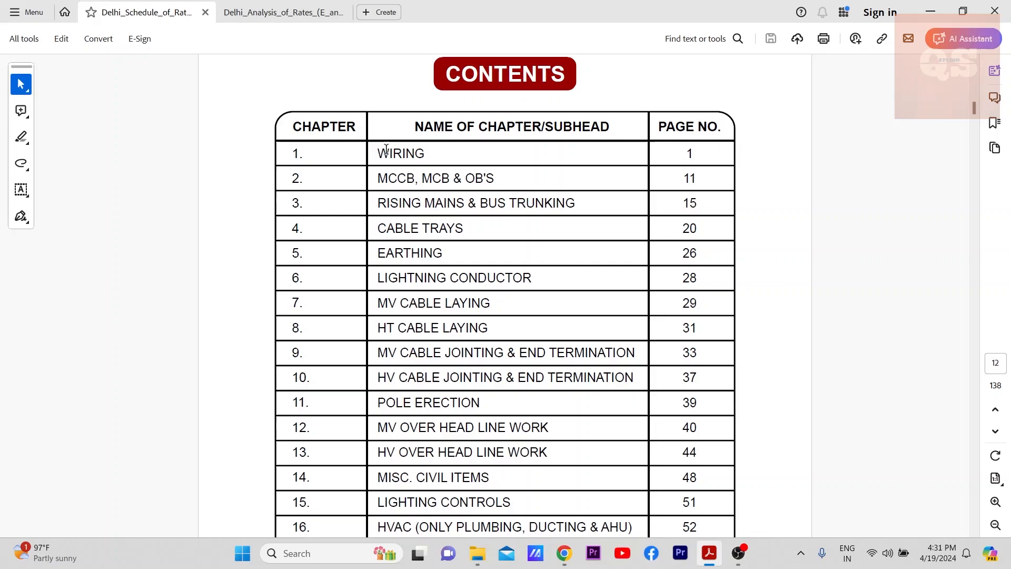
{"action": "scroll", "scroll_direction": "down", "scroll_amount": 3}
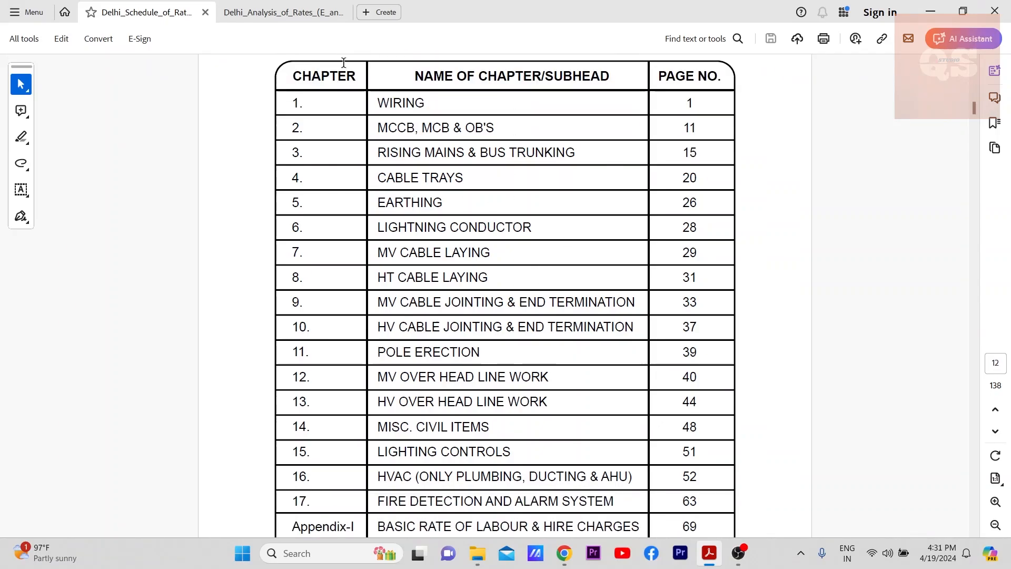
{"action": "scroll", "scroll_direction": "down", "scroll_amount": 3}
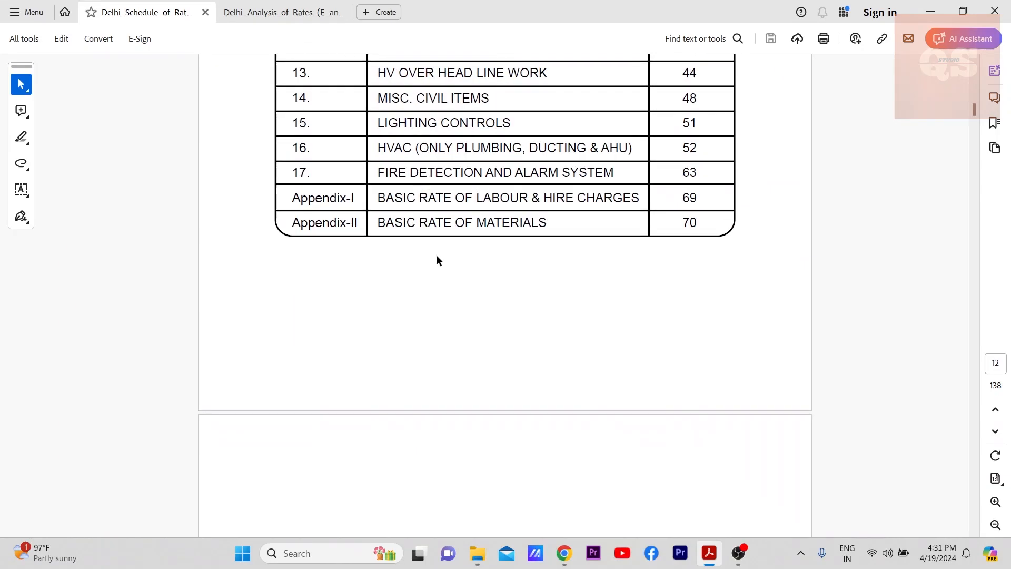
{"action": "scroll", "scroll_direction": "down", "scroll_amount": 3}
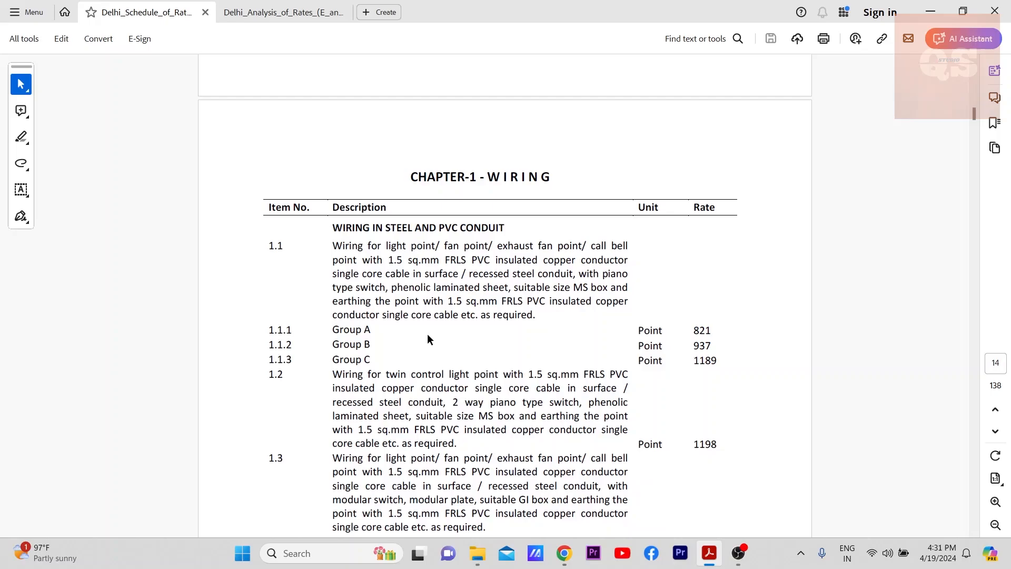
{"action": "scroll", "scroll_direction": "down", "scroll_amount": 3}
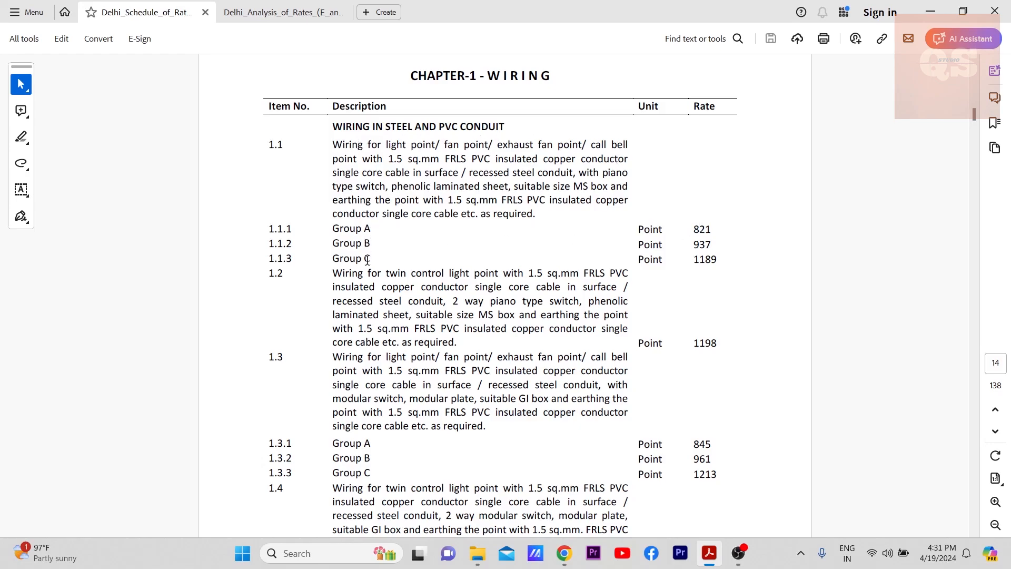
{"action": "mouse_move", "coordinate": [417, 241]}
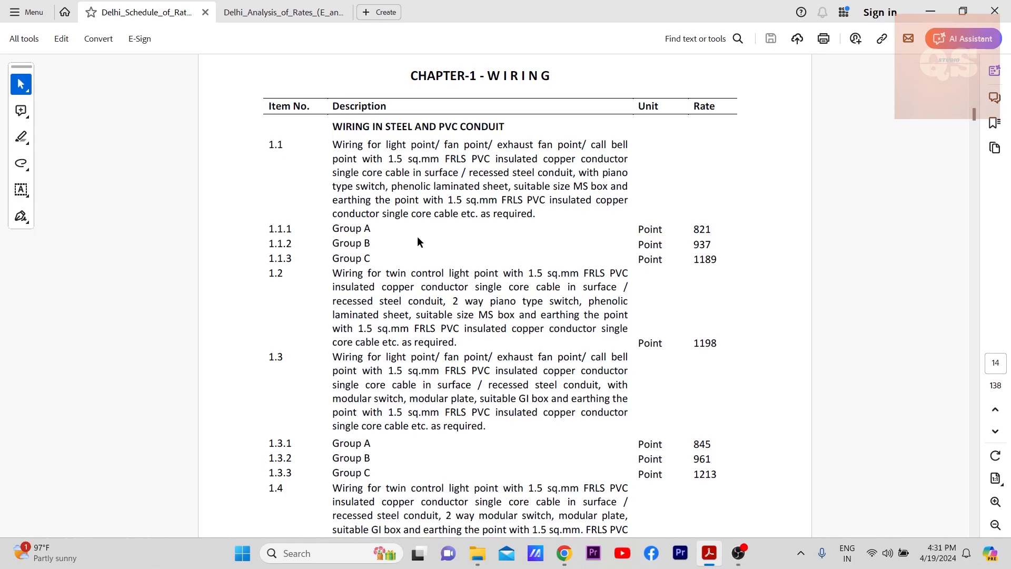
{"action": "mouse_move", "coordinate": [701, 250]}
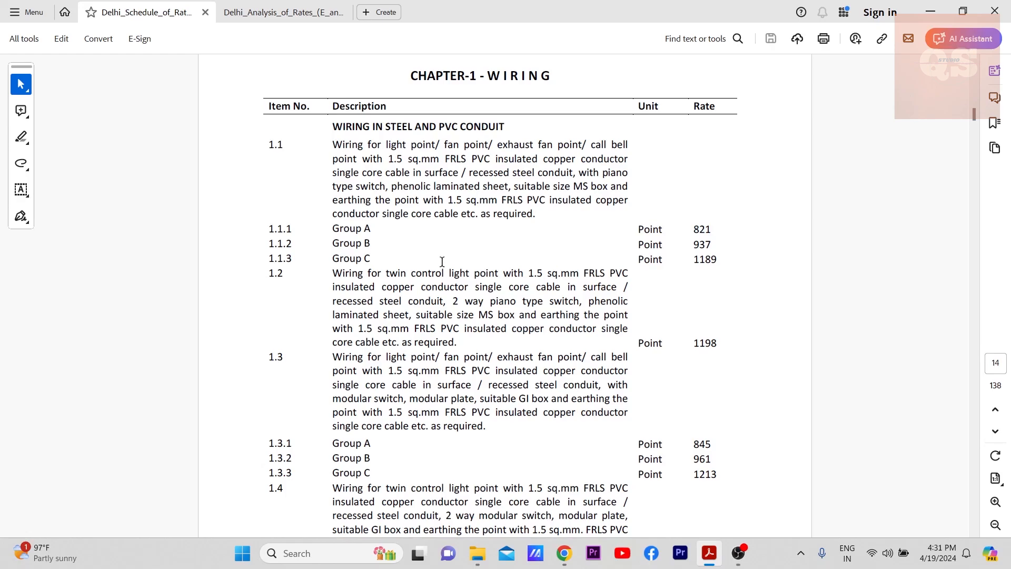
{"action": "mouse_move", "coordinate": [700, 229]}
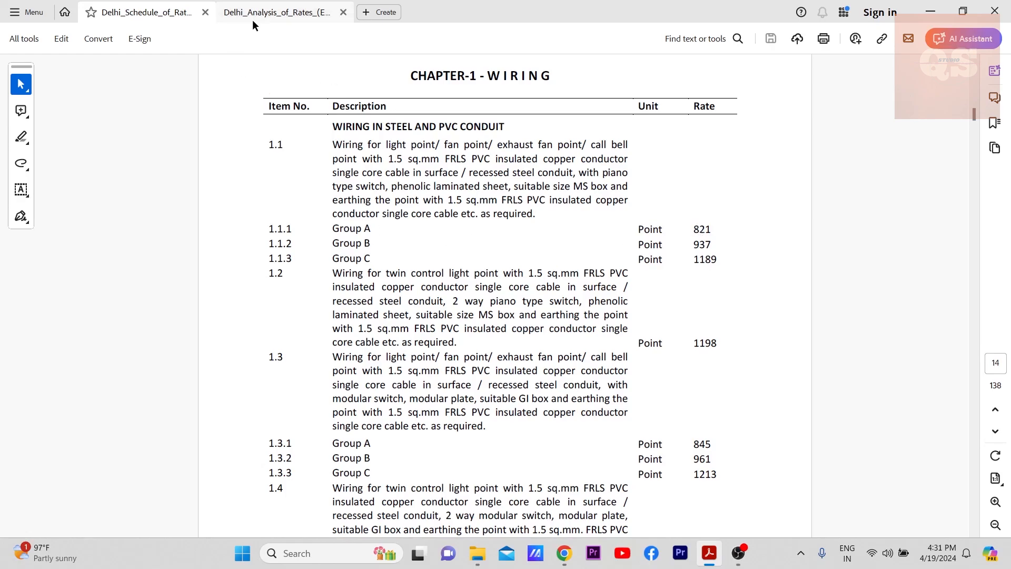
- Compare the Group A wiring point analysis against the Schedule rate of 821
{"action": "left_click", "coordinate": [277, 11]}
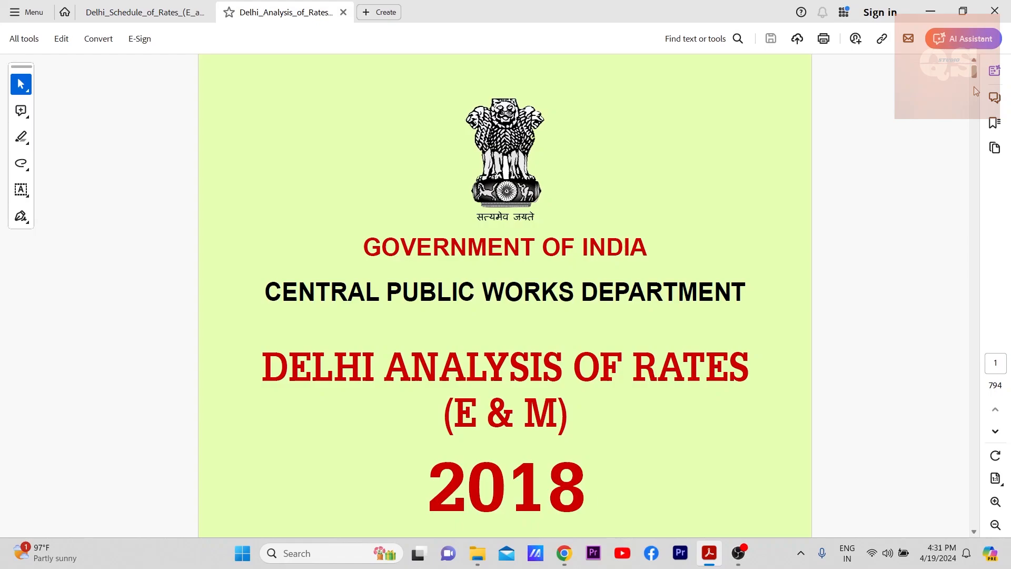
{"action": "scroll", "scroll_direction": "down", "scroll_amount": 3}
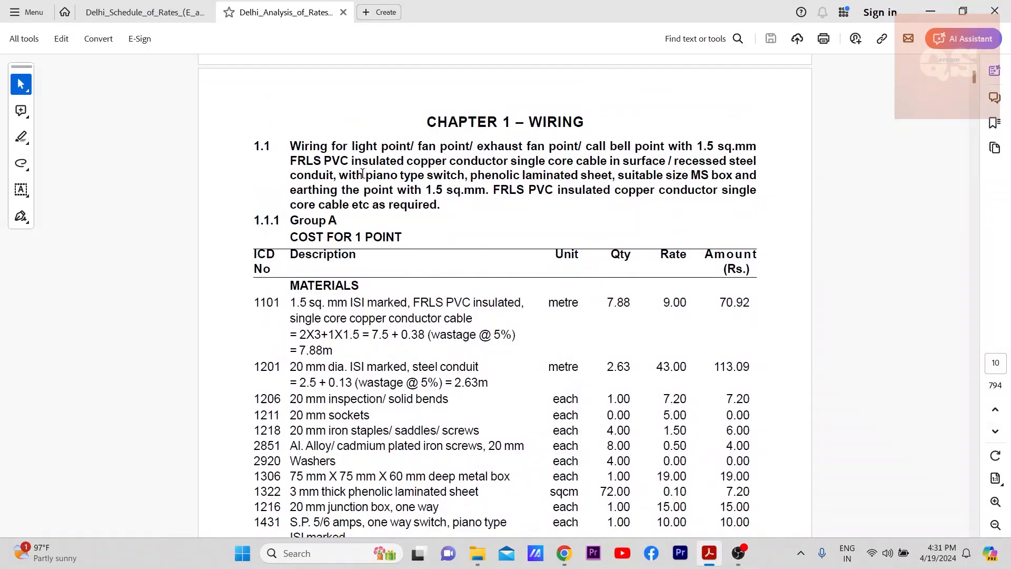
{"action": "left_click", "coordinate": [136, 12]}
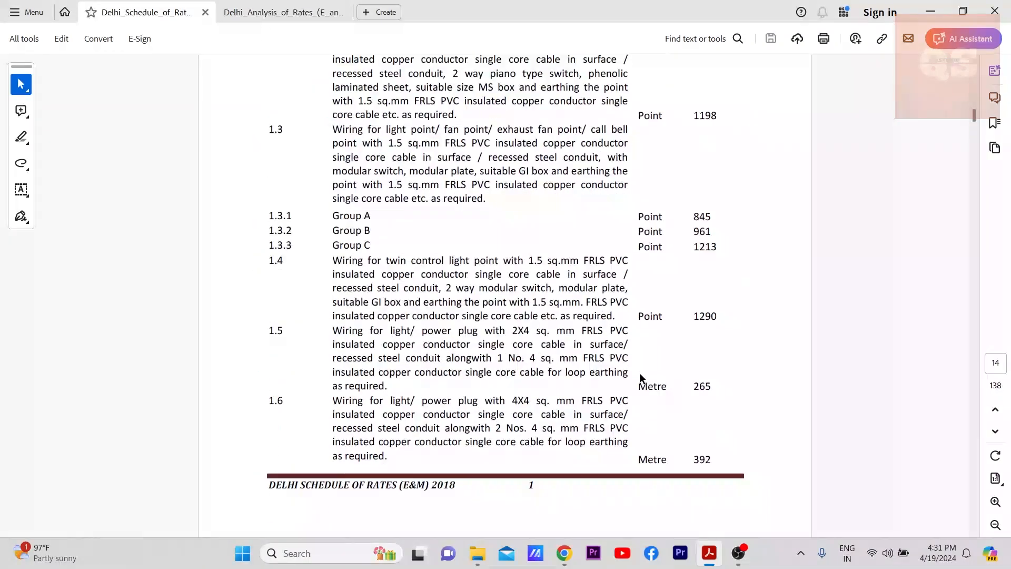
{"action": "left_click", "coordinate": [283, 11]}
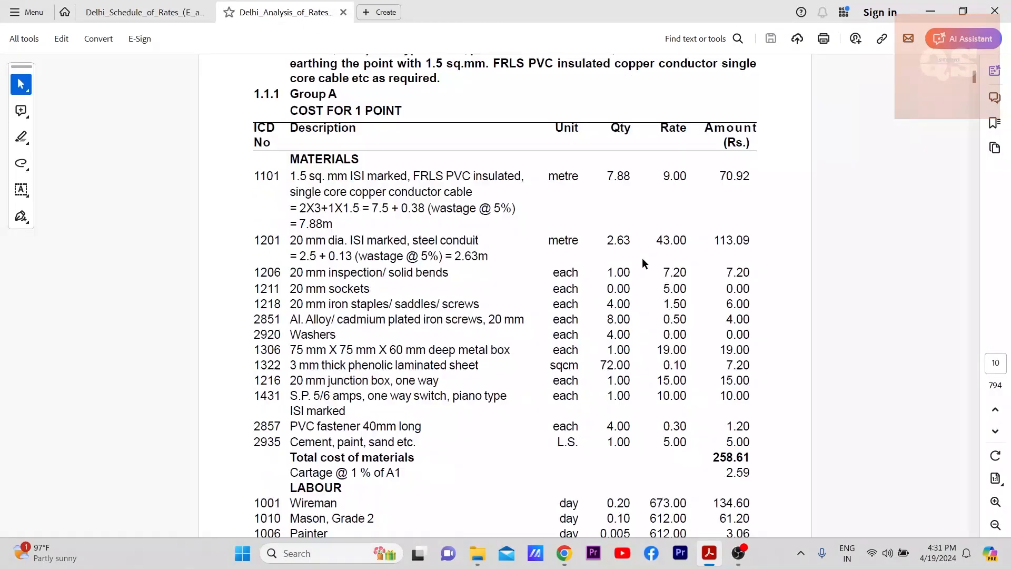
{"action": "scroll", "scroll_direction": "down", "scroll_amount": 3}
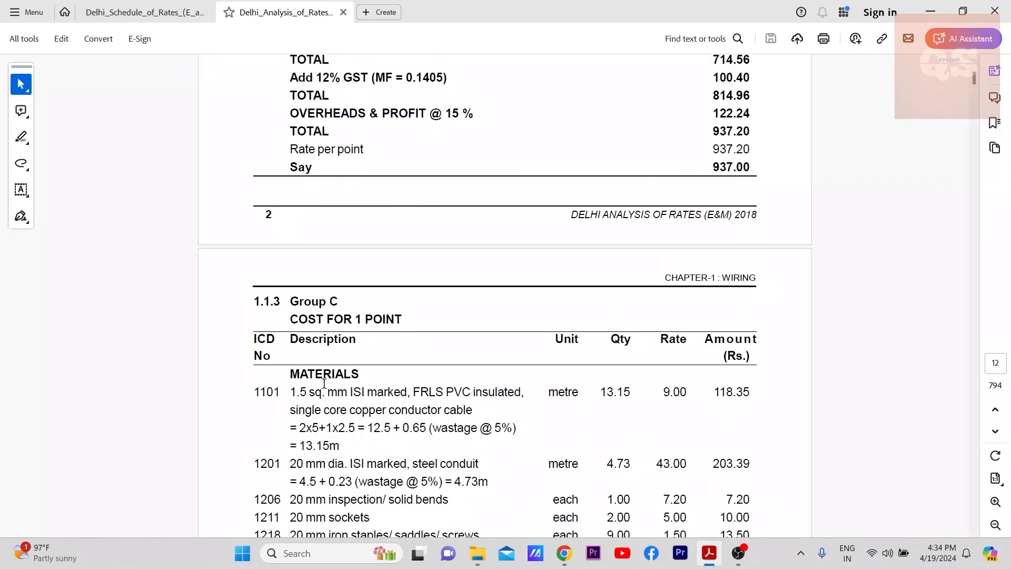
{"action": "scroll", "scroll_direction": "down", "scroll_amount": 3}
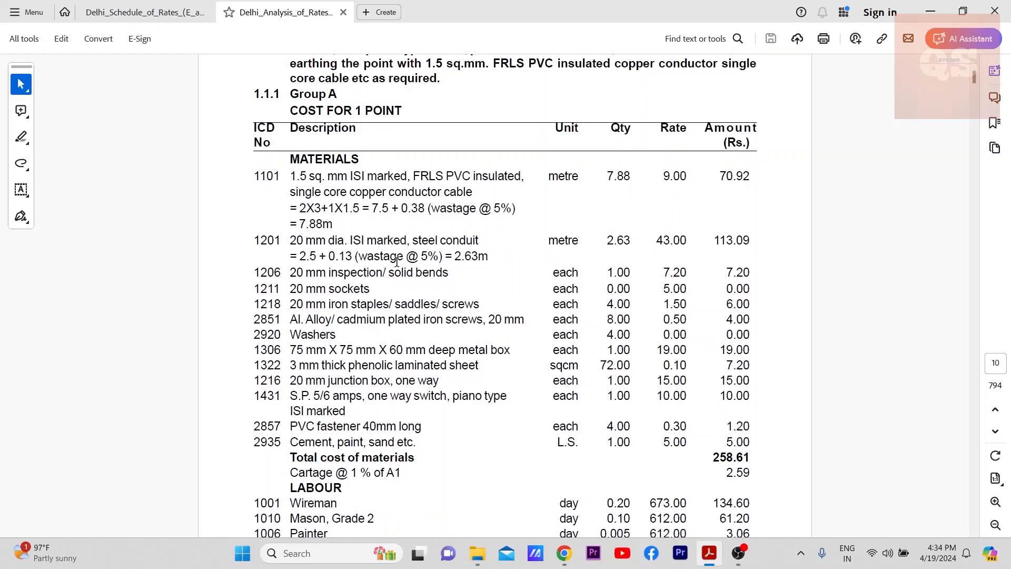
{"action": "scroll", "scroll_direction": "down", "scroll_amount": 3}
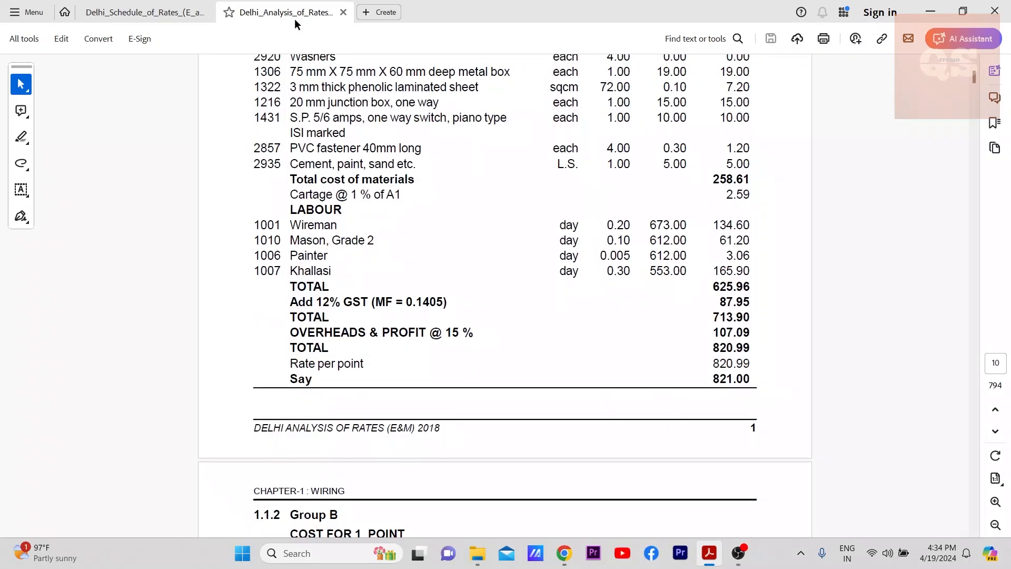
{"action": "scroll", "scroll_direction": "down", "scroll_amount": 3}
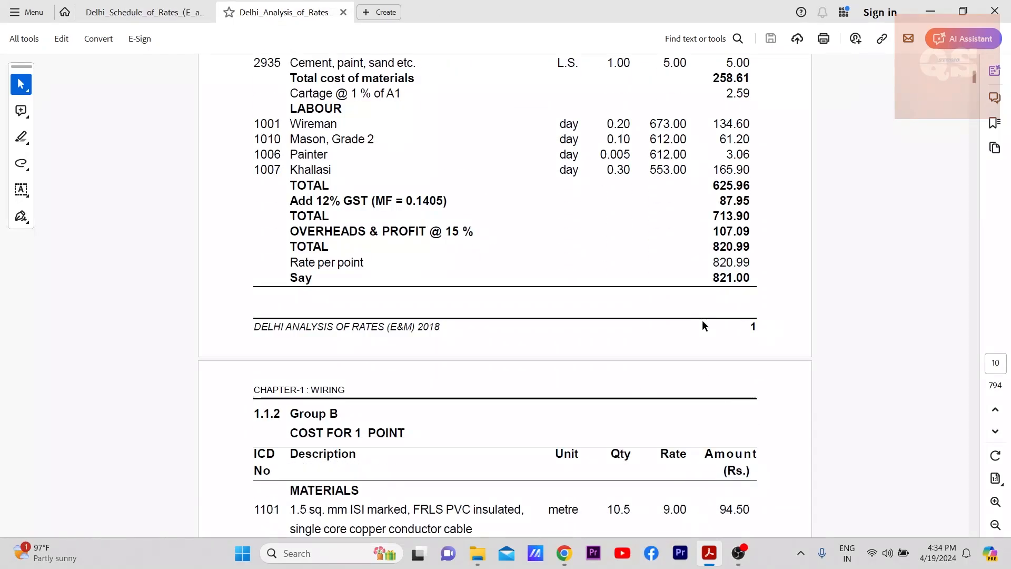
- Check the Group B point analysis totalling 937 against the Schedule of Rates
{"action": "left_click", "coordinate": [142, 12]}
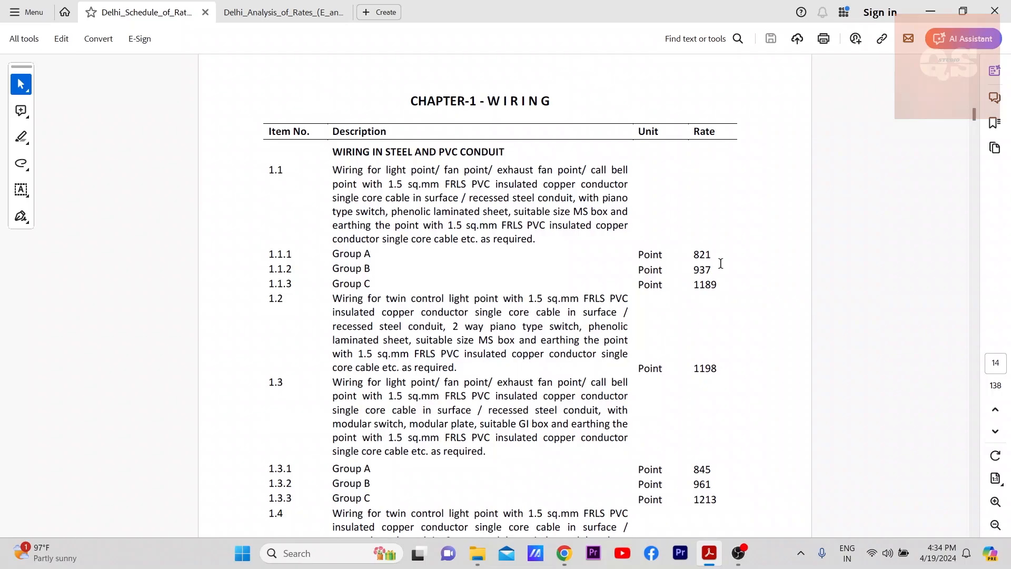
{"action": "left_click", "coordinate": [282, 12]}
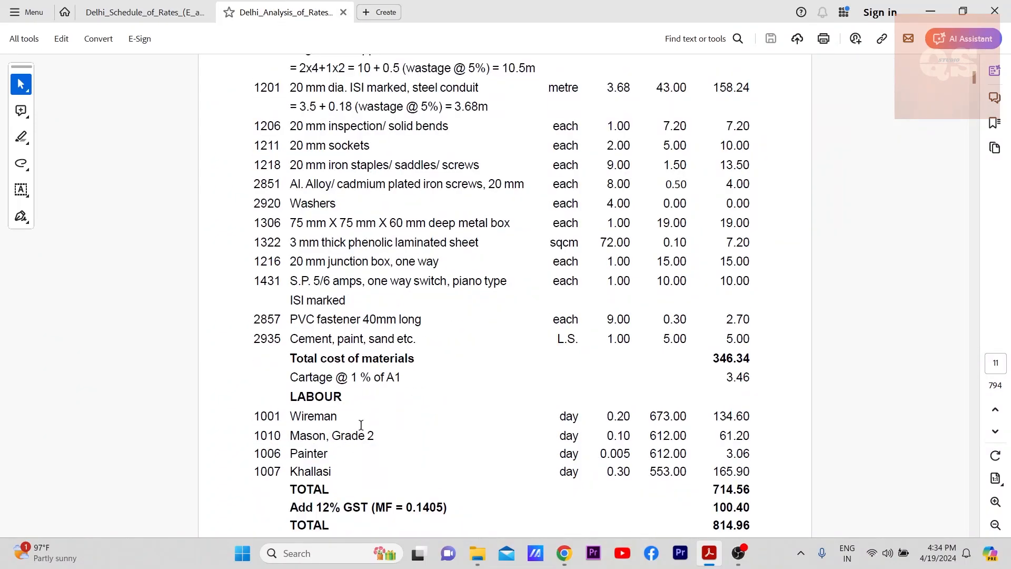
{"action": "mouse_move", "coordinate": [335, 423]}
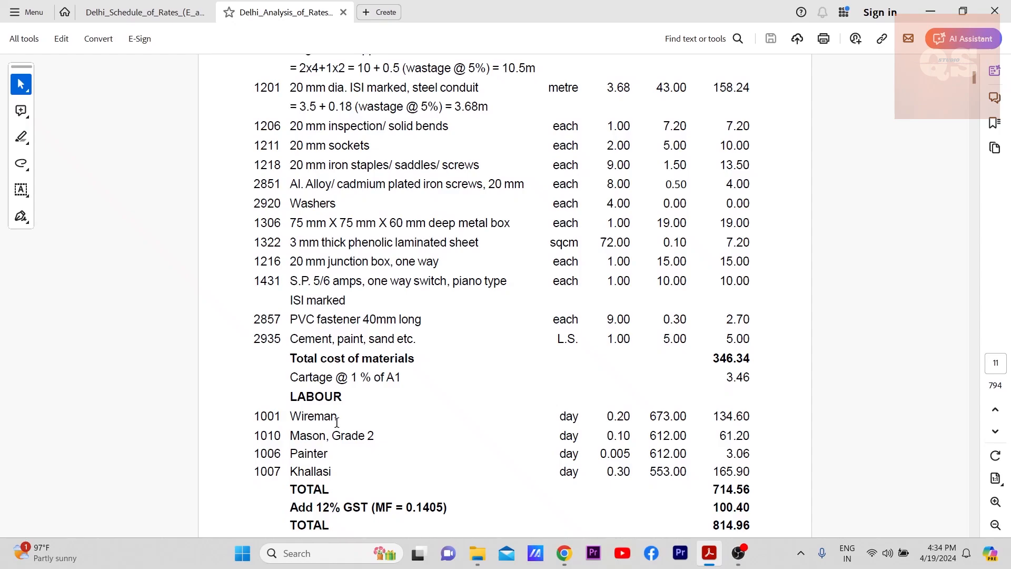
{"action": "scroll", "scroll_direction": "down", "scroll_amount": 3}
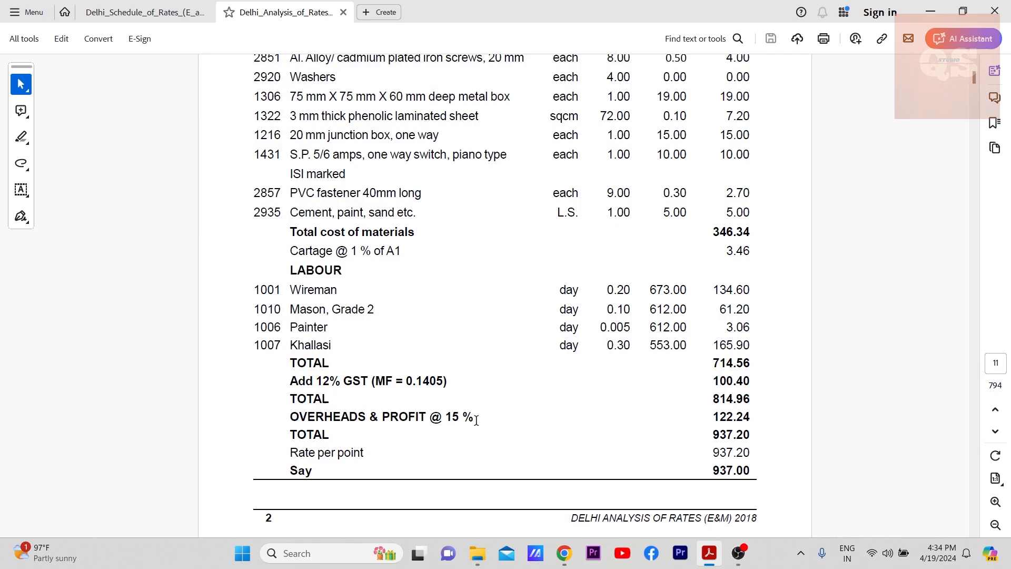
{"action": "mouse_move", "coordinate": [439, 198]}
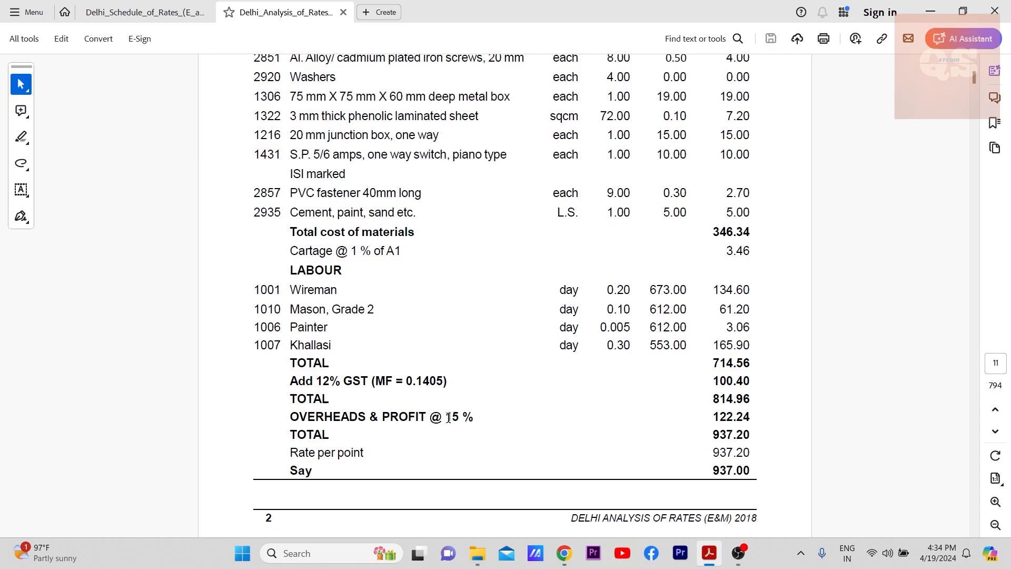
{"action": "left_click", "coordinate": [143, 12]}
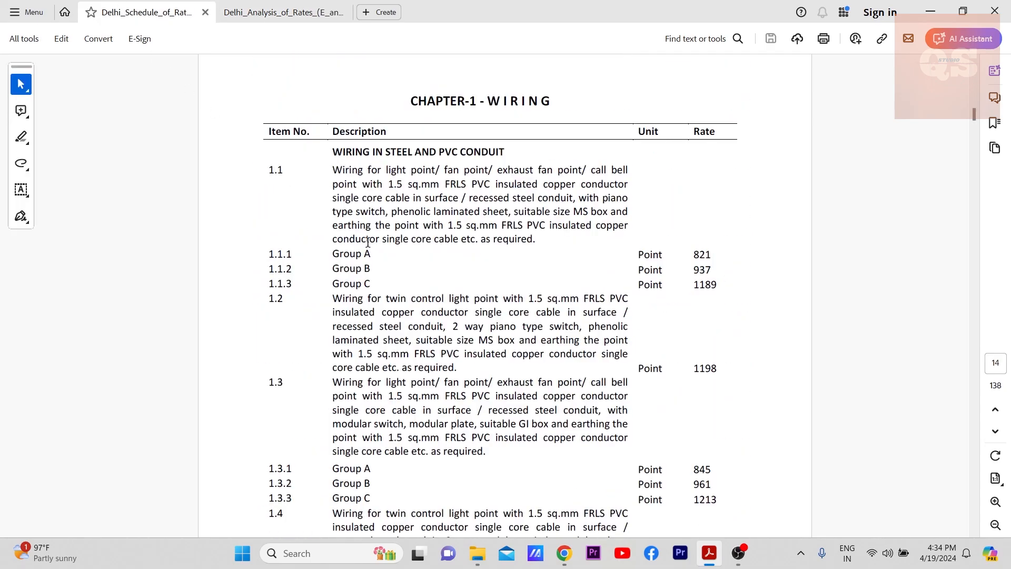
- Bring the Schedule of Rates back to its contents, locating appendices on pages 69–70
{"action": "left_click", "coordinate": [282, 11]}
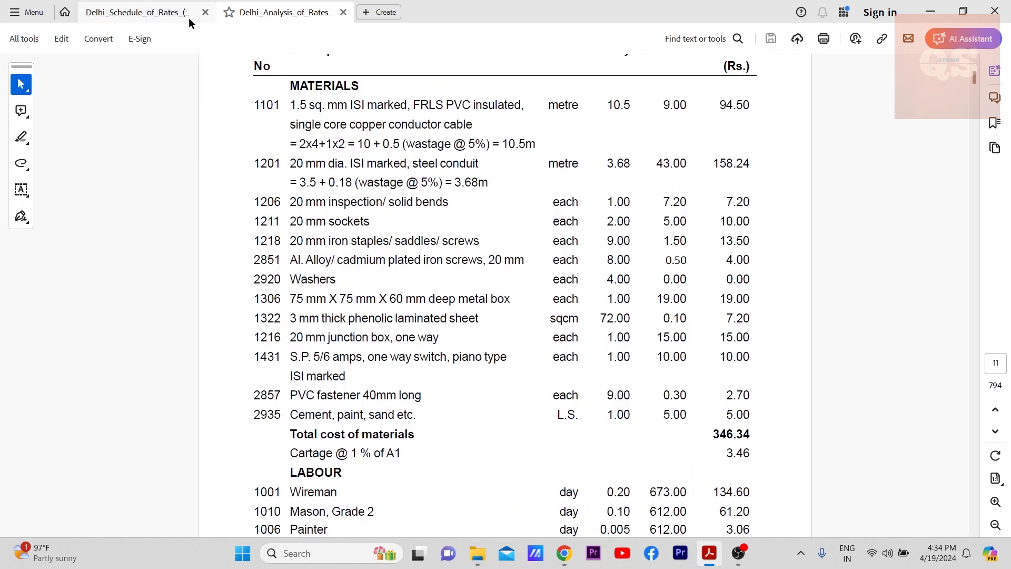
{"action": "left_click", "coordinate": [141, 12]}
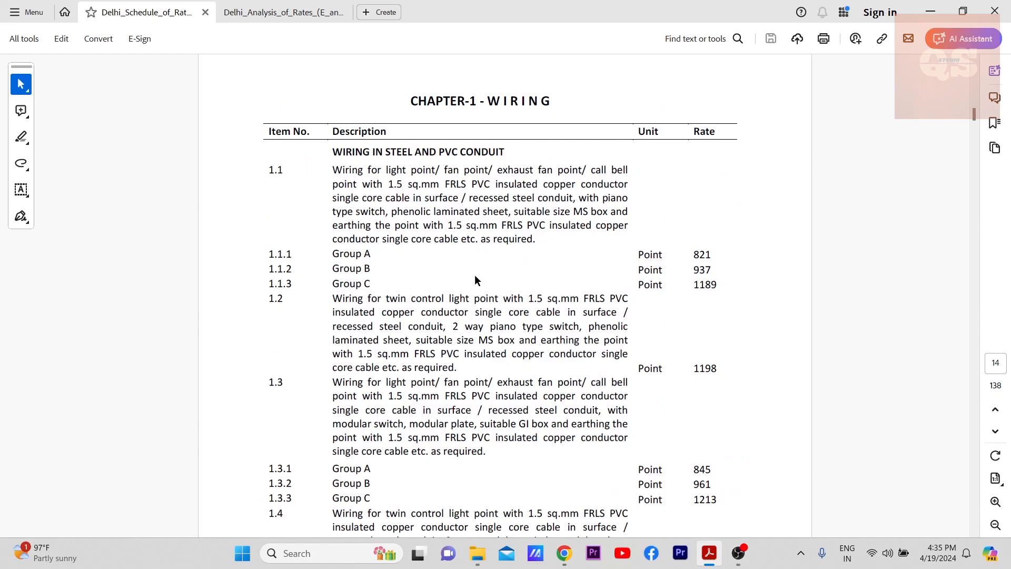
{"action": "mouse_move", "coordinate": [442, 295]}
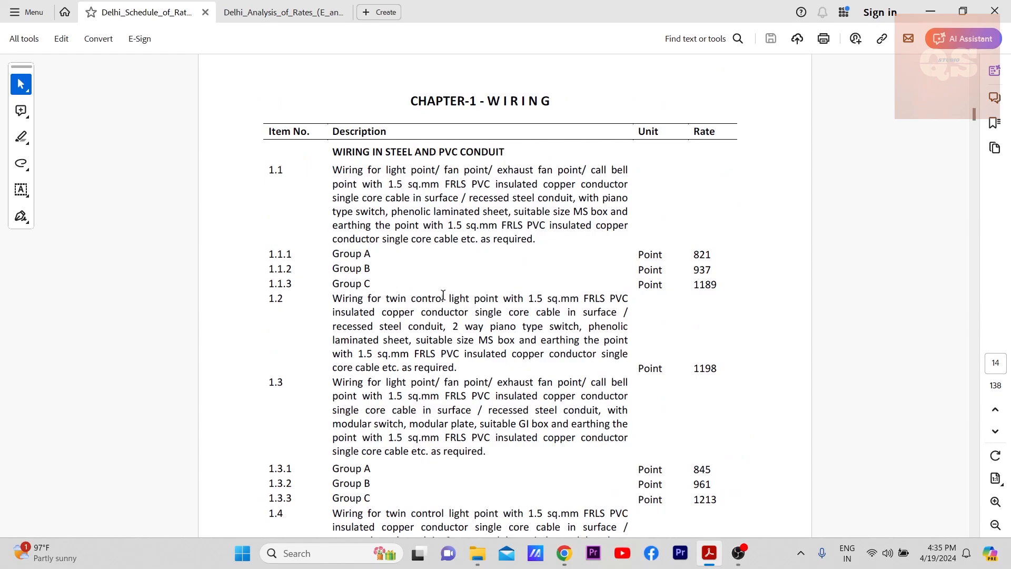
{"action": "mouse_move", "coordinate": [406, 325]}
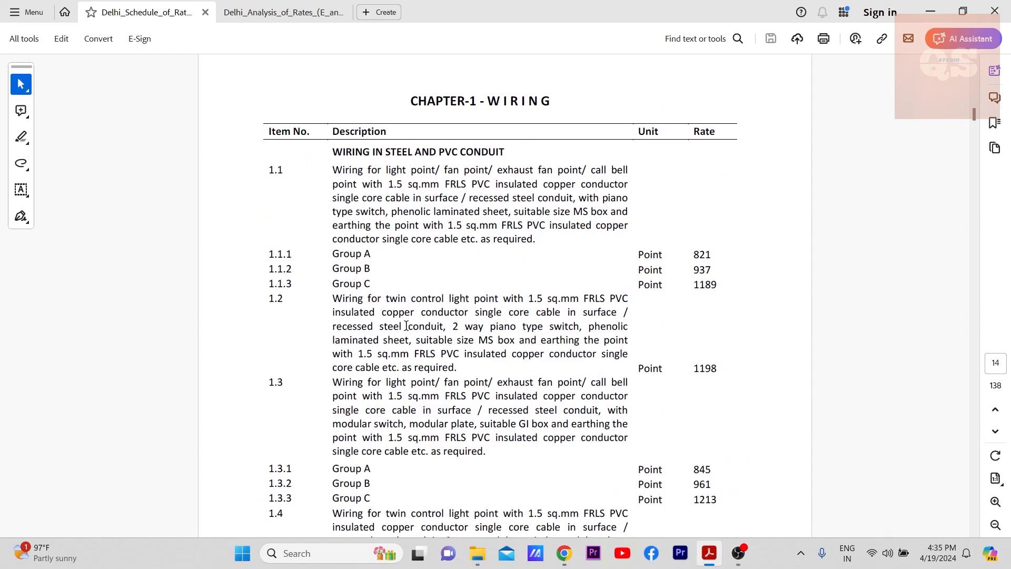
{"action": "scroll", "scroll_direction": "down", "scroll_amount": 3}
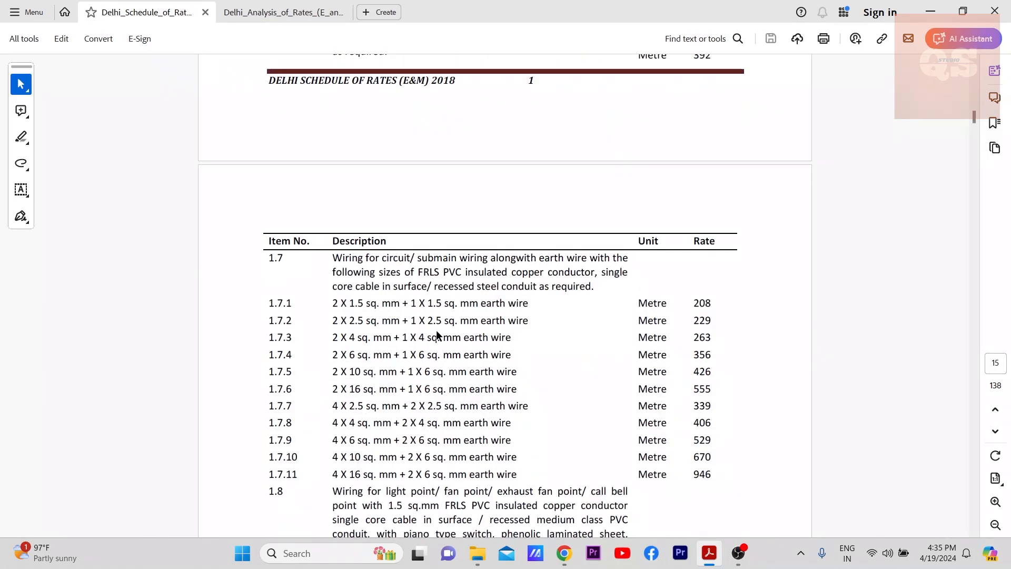
{"action": "left_click", "coordinate": [283, 12]}
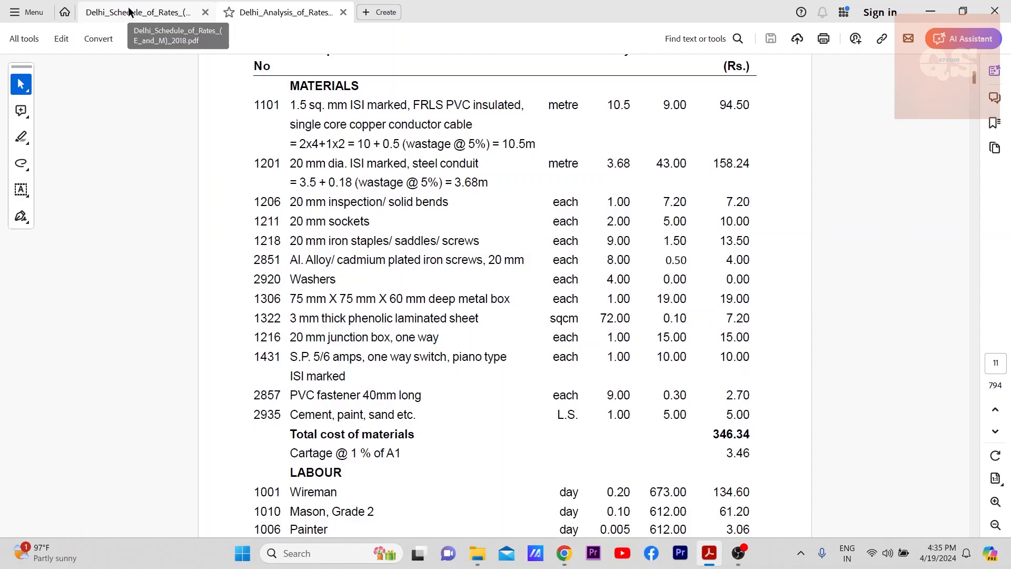
{"action": "left_click", "coordinate": [135, 12]}
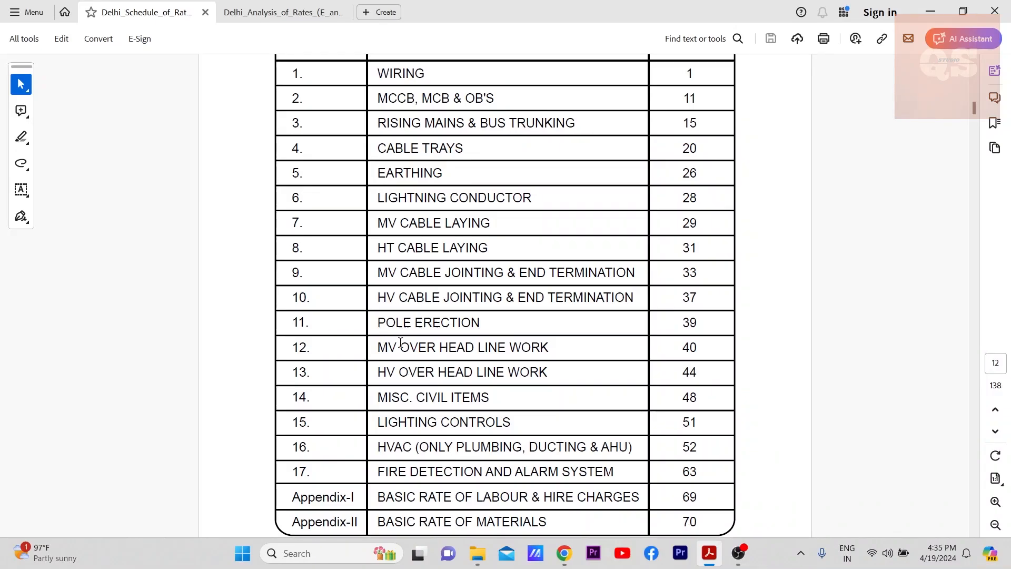
- Scroll to Appendix-I labour rates on page 69, ending with Welder at 673/day
{"action": "scroll", "scroll_direction": "down", "scroll_amount": 3}
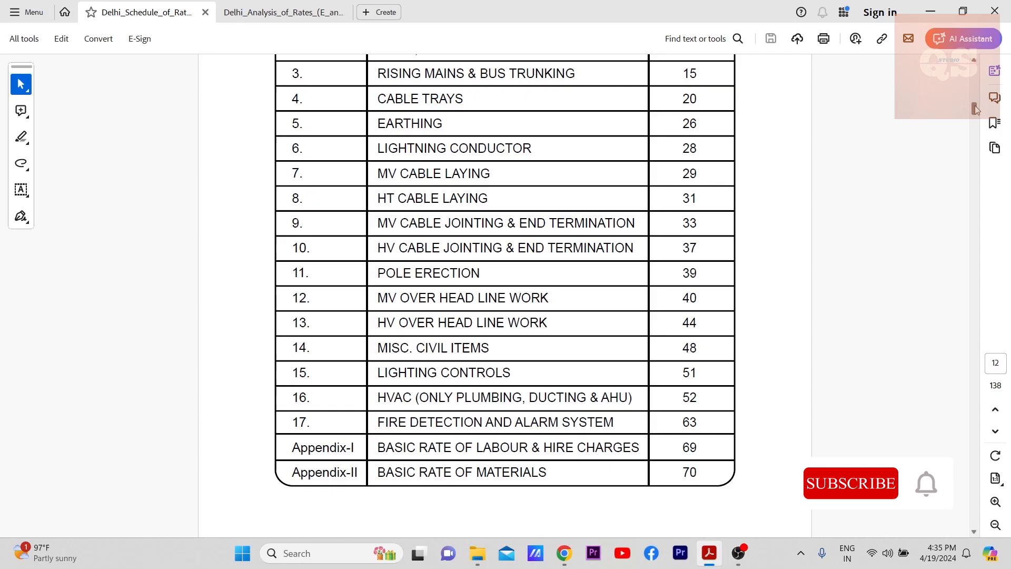
{"action": "scroll", "scroll_direction": "down", "scroll_amount": 3}
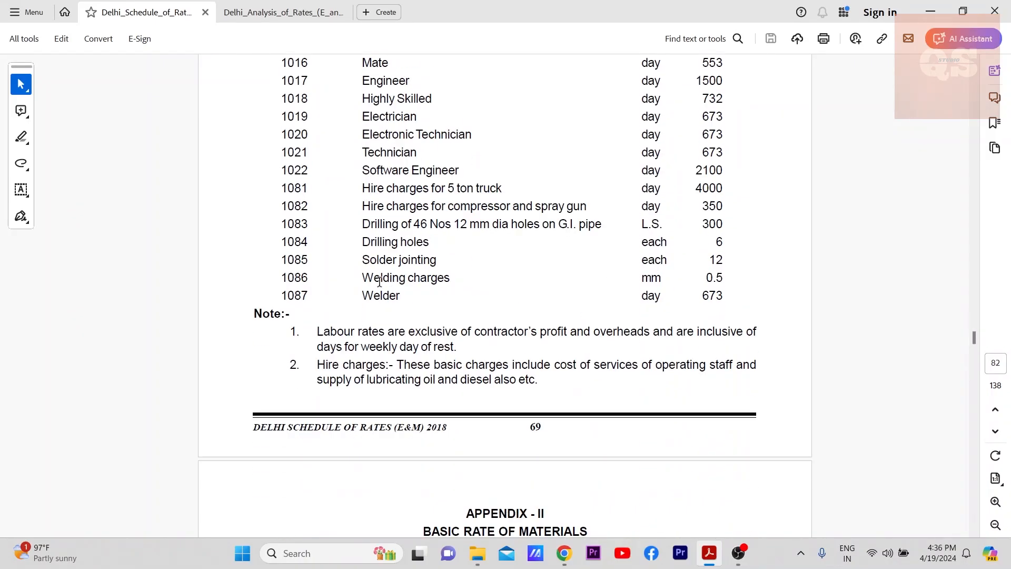
- Scroll Appendix-II material rates on pages 70–71: cables, conduit, sockets, junction boxes
{"action": "scroll", "scroll_direction": "down", "scroll_amount": 3}
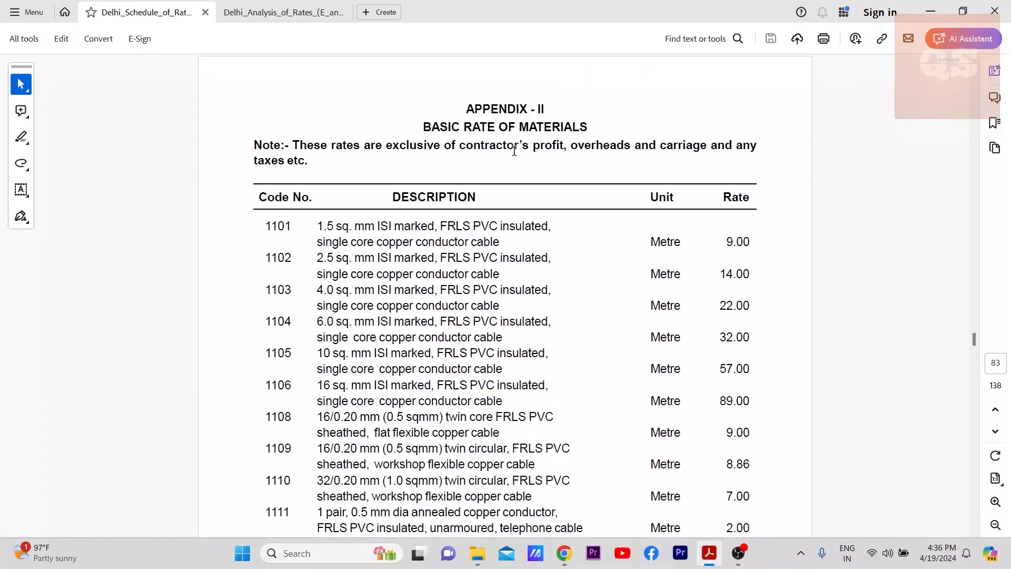
{"action": "scroll", "scroll_direction": "down", "scroll_amount": 3}
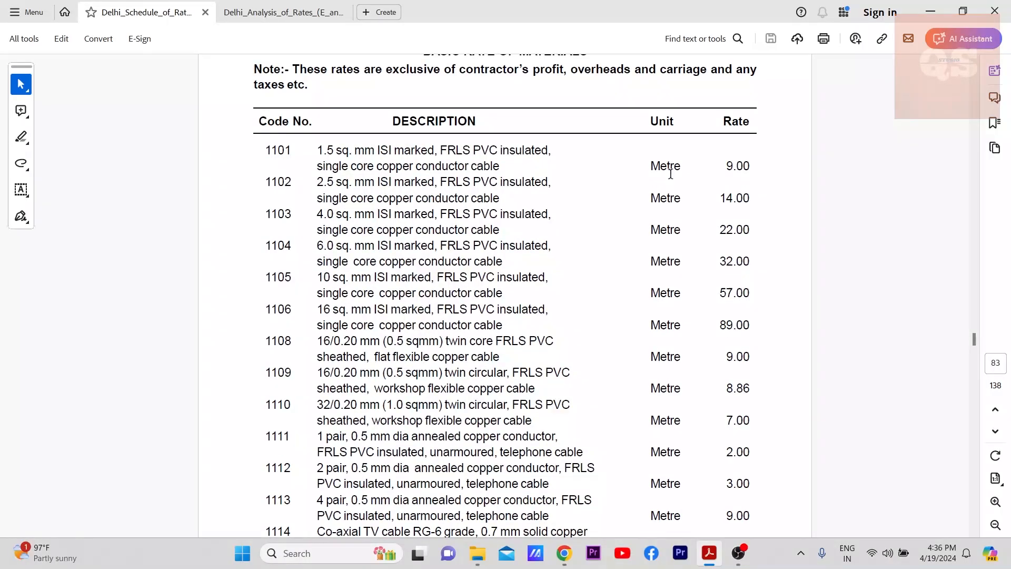
{"action": "scroll", "scroll_direction": "down", "scroll_amount": 3}
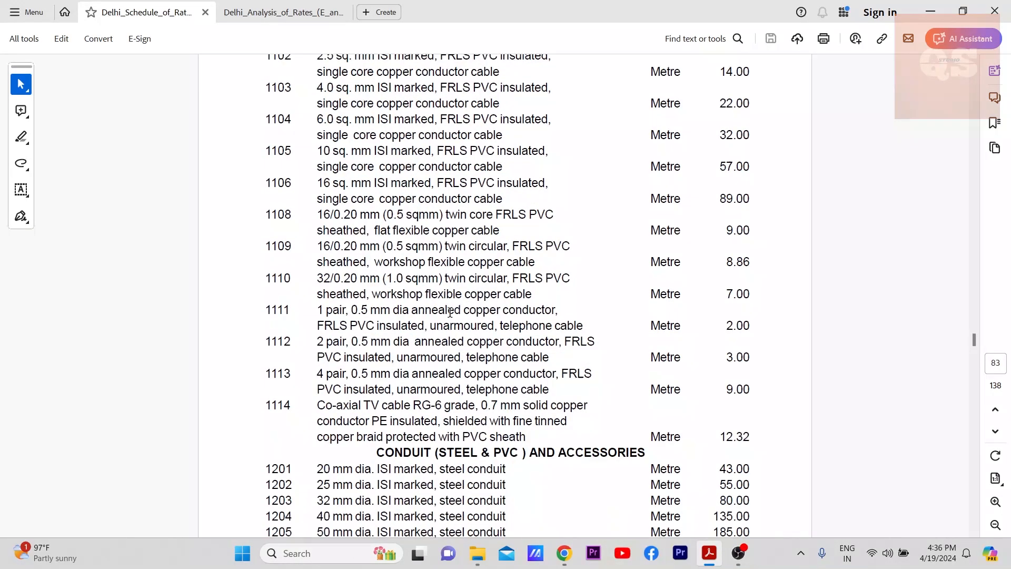
{"action": "scroll", "scroll_direction": "down", "scroll_amount": 3}
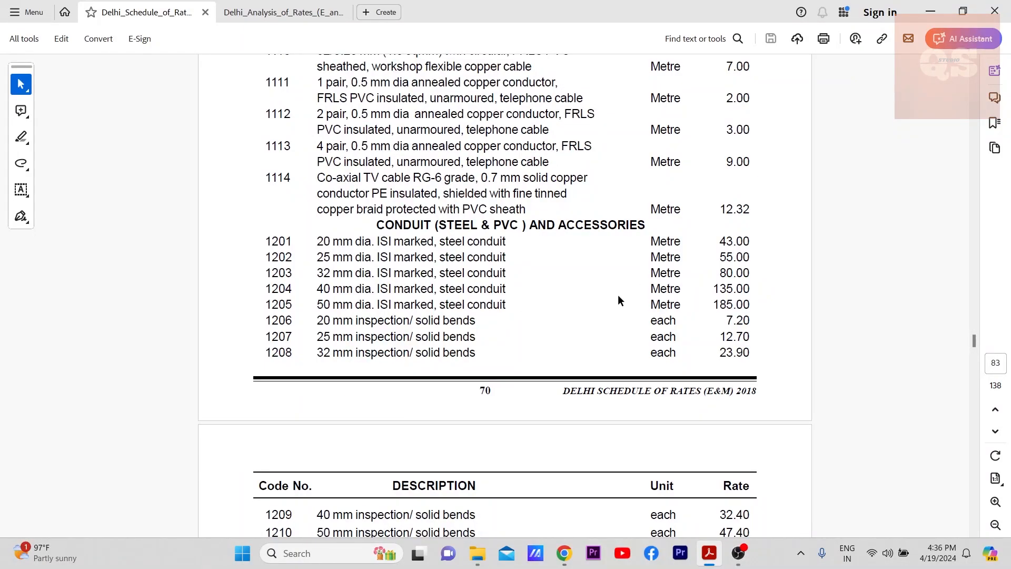
{"action": "scroll", "scroll_direction": "down", "scroll_amount": 3}
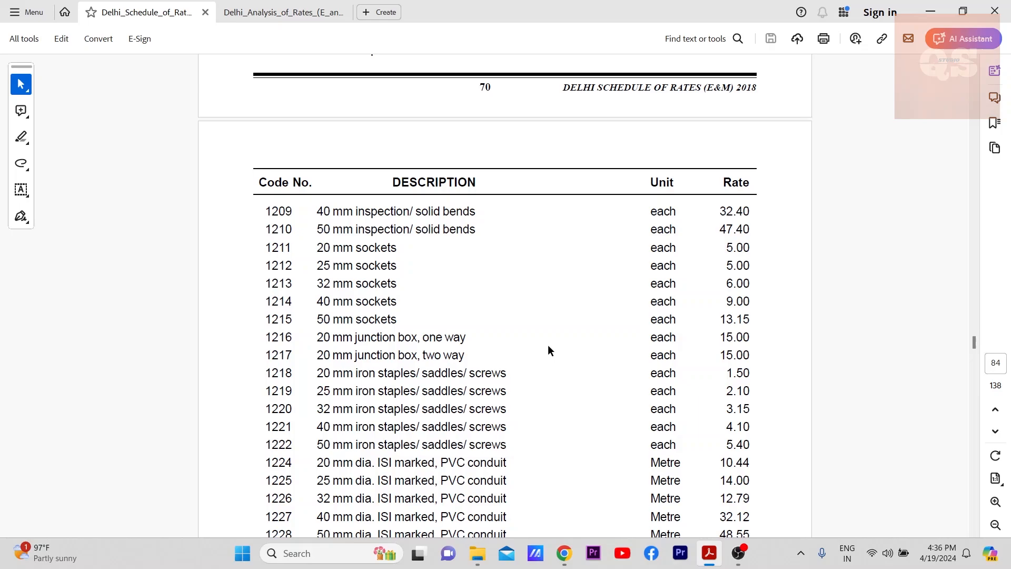